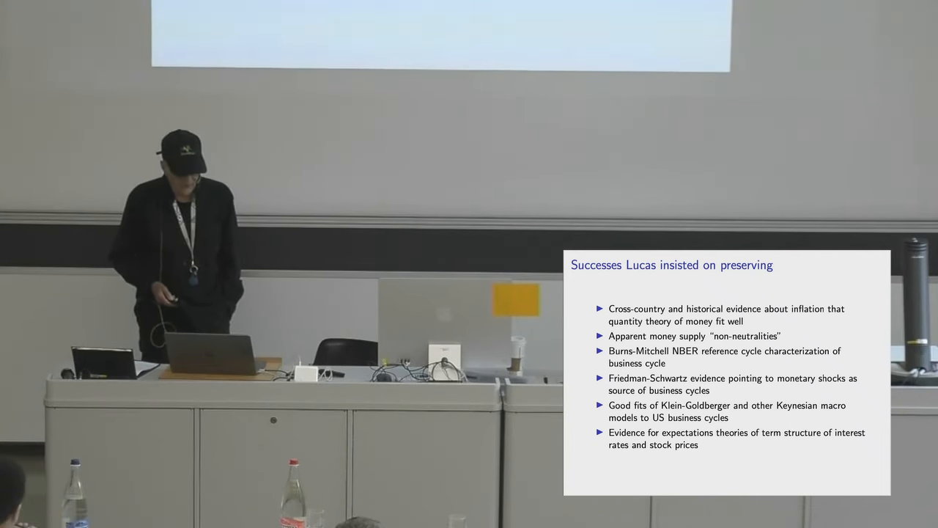
pyautogui.press('Right')
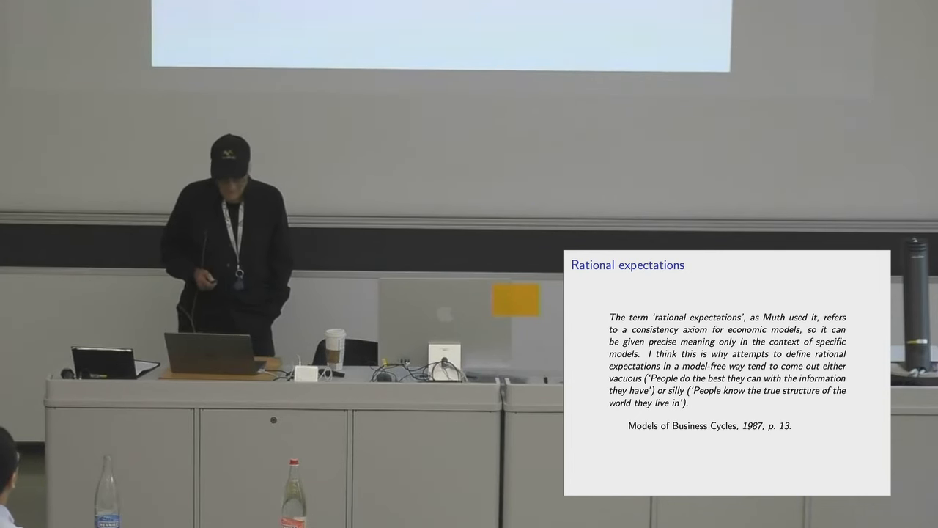
pyautogui.press('Right')
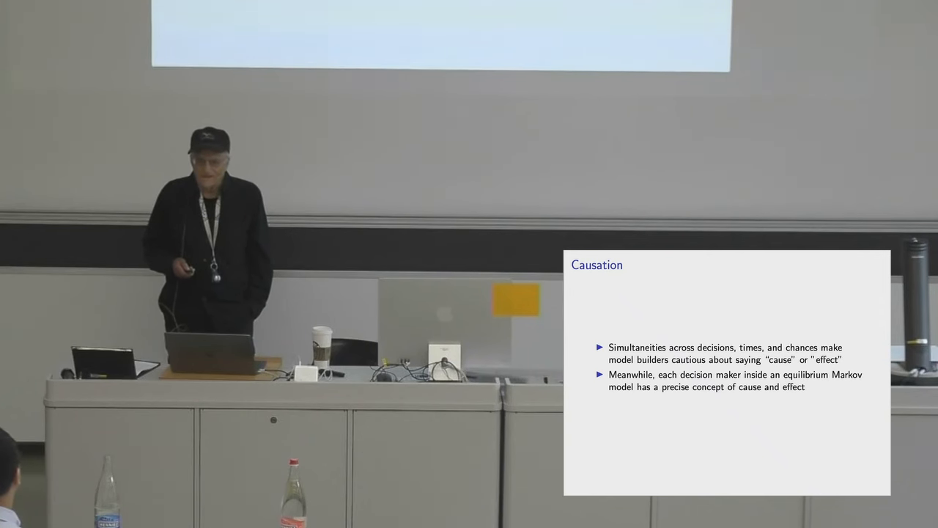
pyautogui.press('Right')
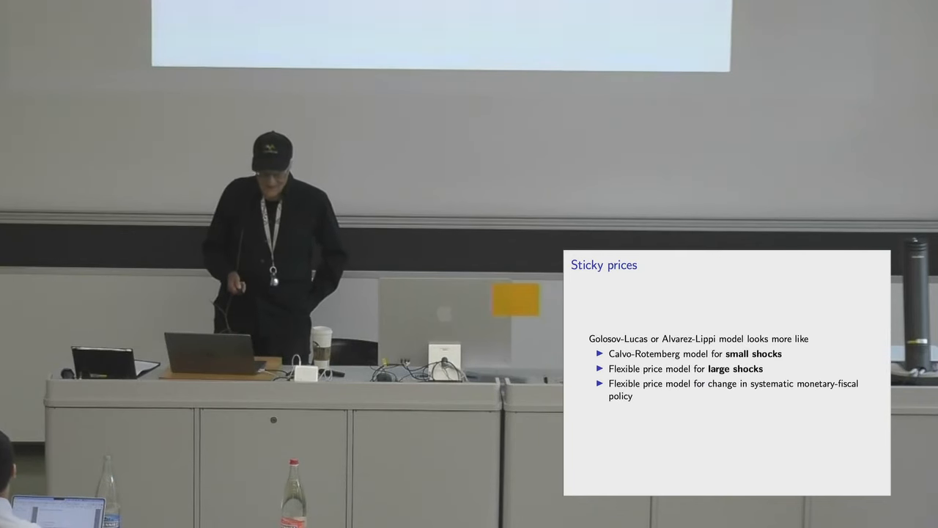
pyautogui.press('Right')
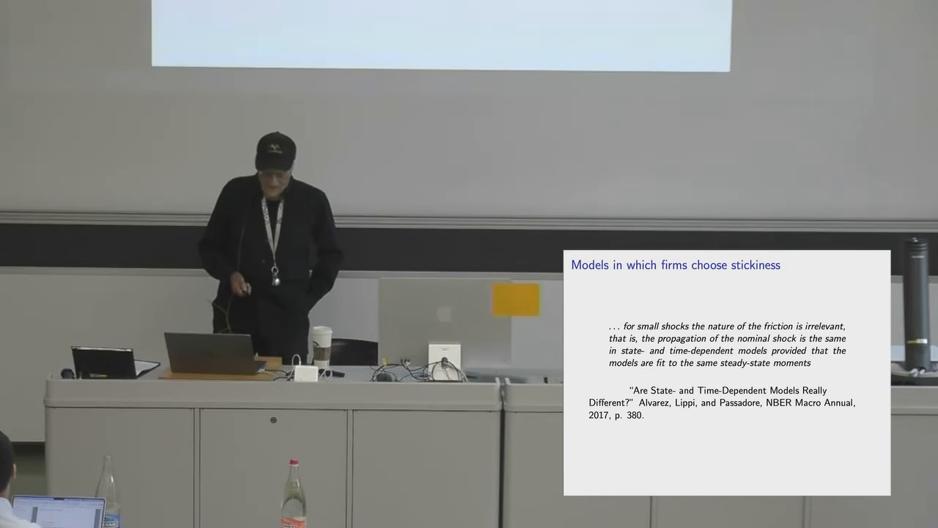